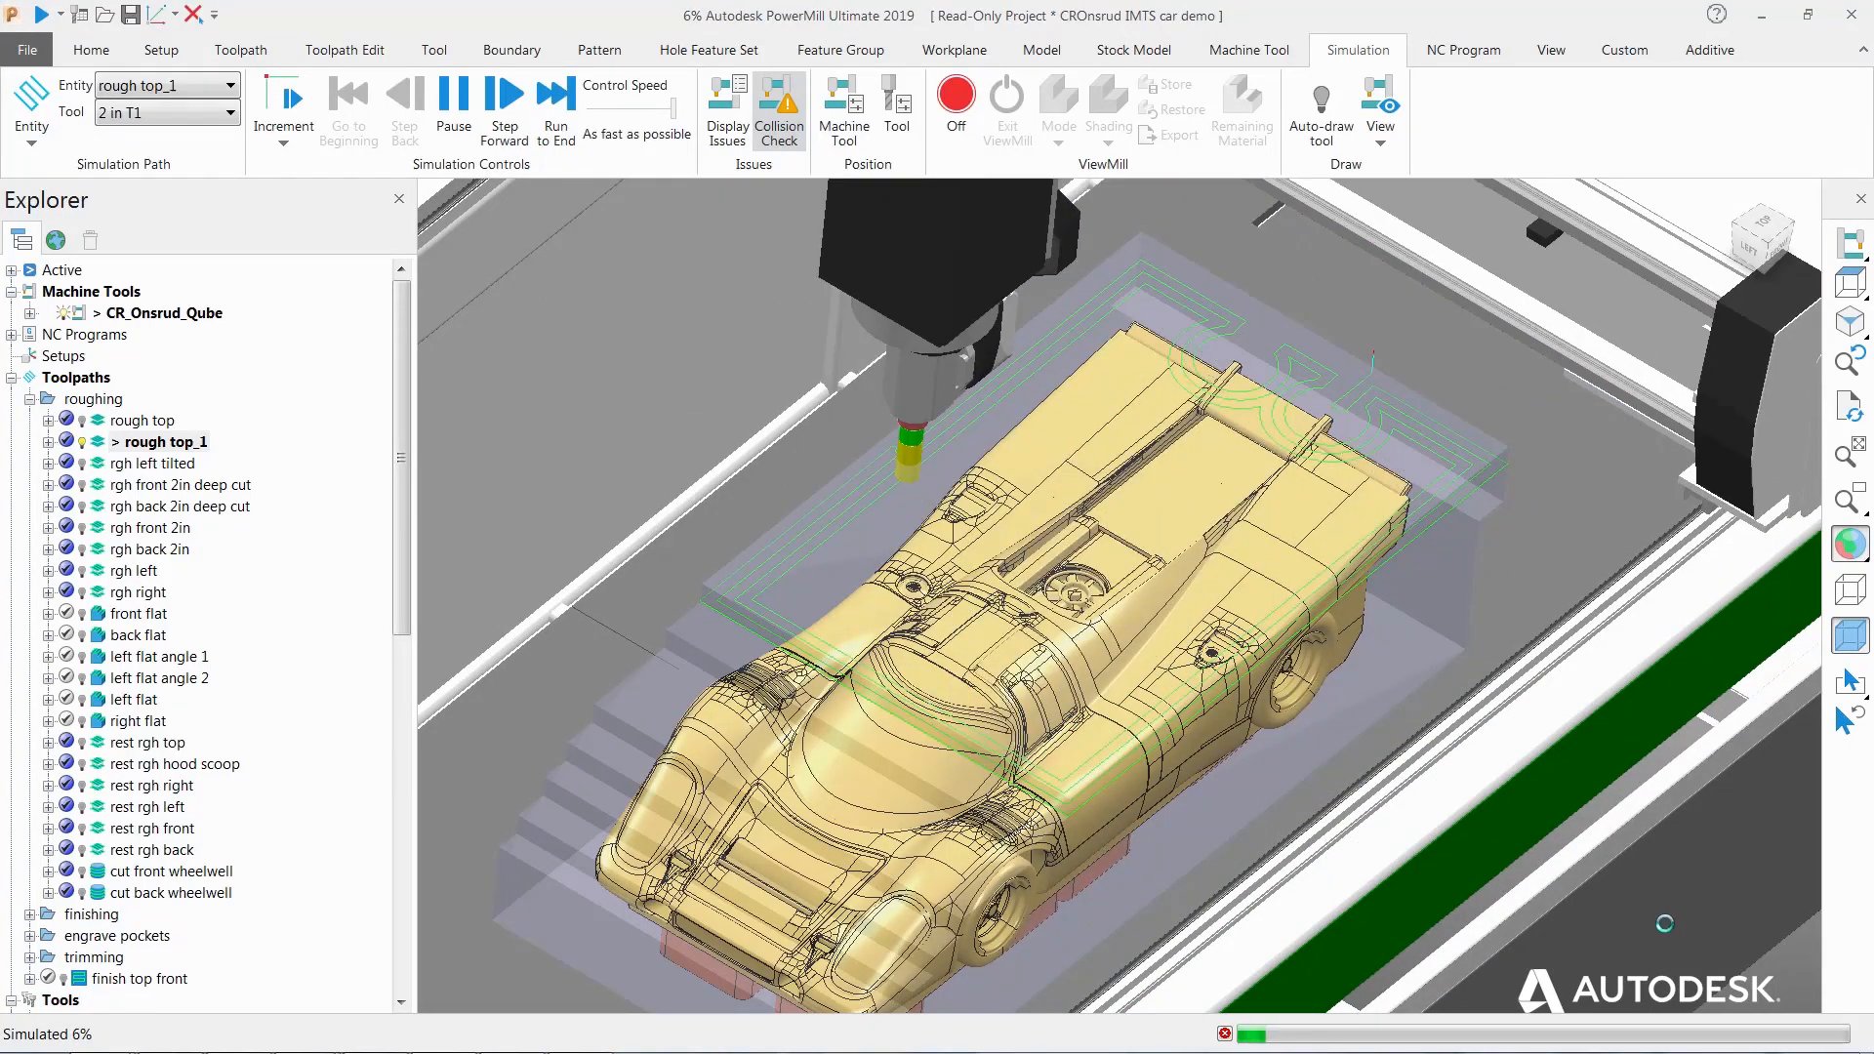
- Play the 'all trim' 5-axis simulation with the 1/8 ball T6 tool, machine positions shown
click(504, 108)
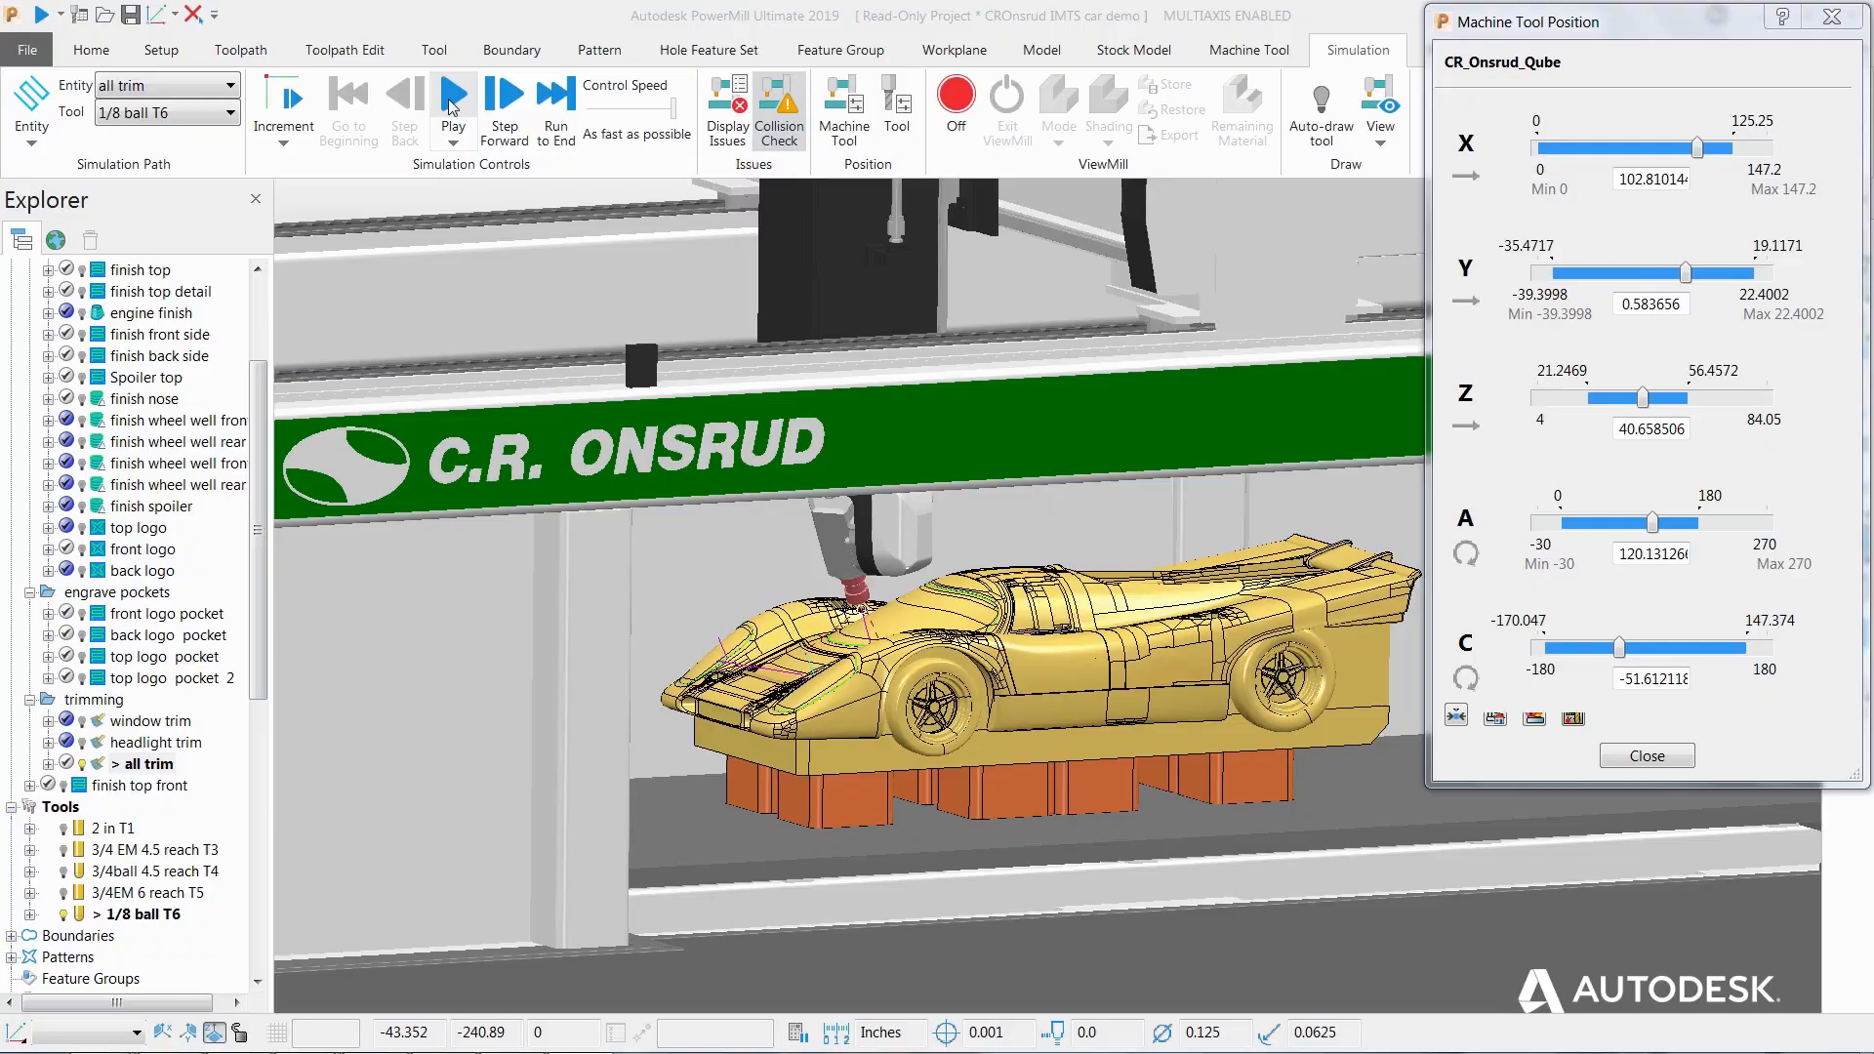
click(453, 108)
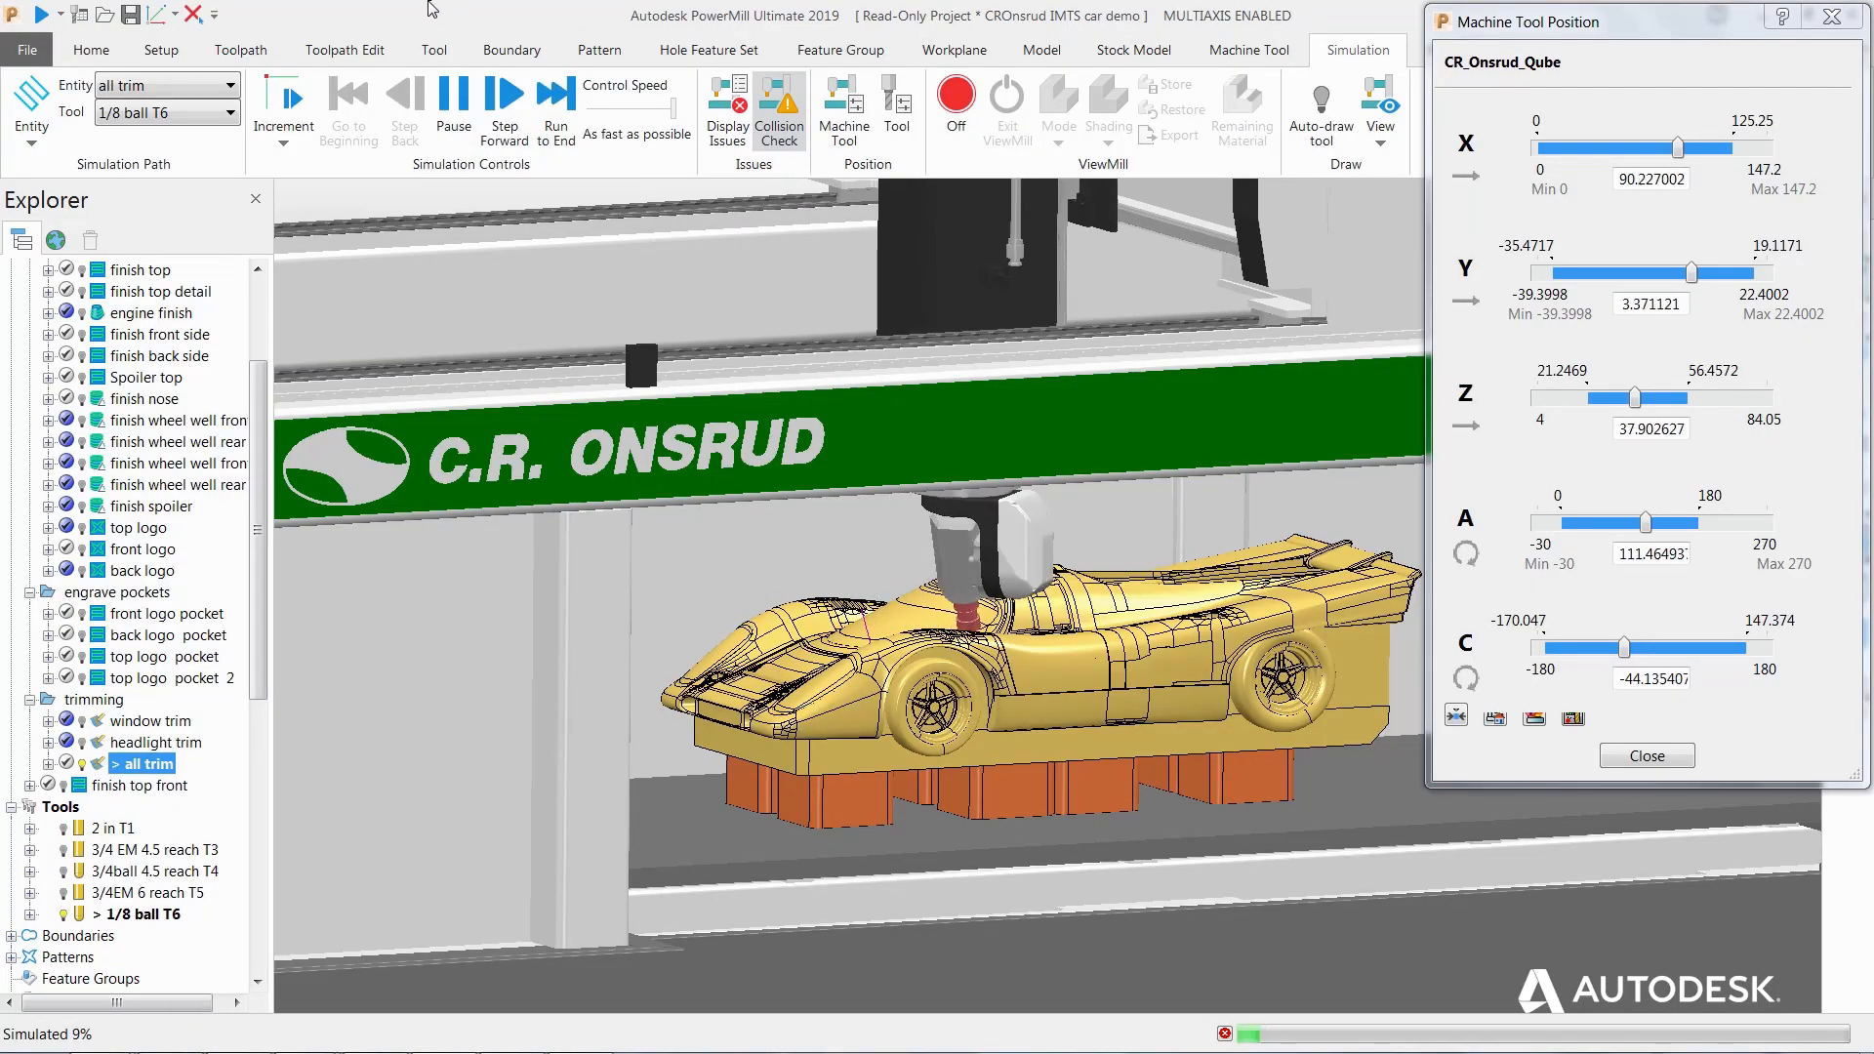